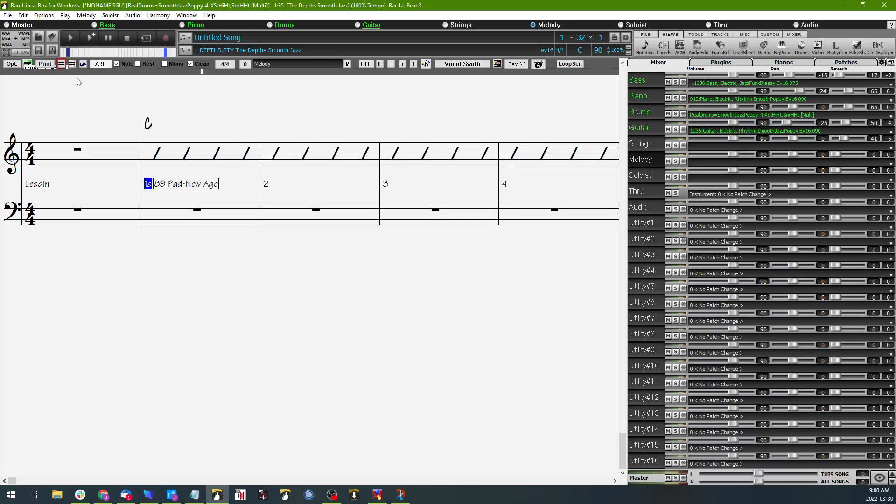
{"action": "mouse_move", "coordinate": [72, 64]}
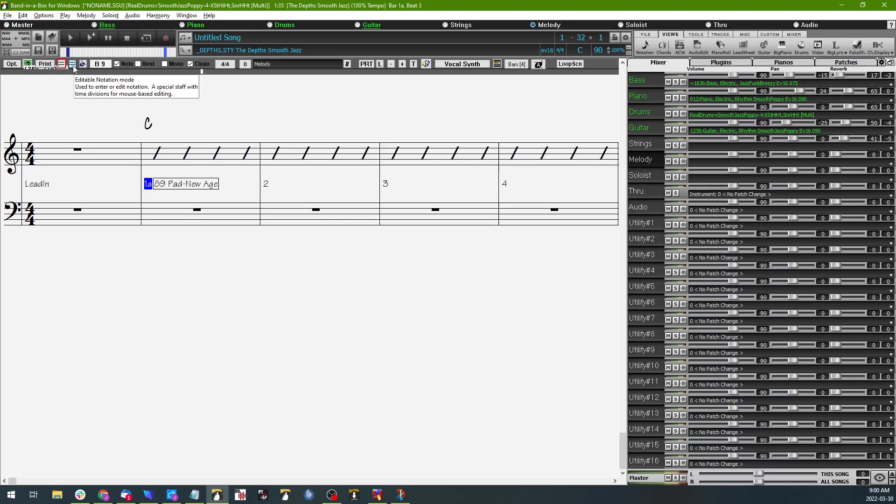
Turn on Editable Notation mode so the staff shows beat divisions for note entry
{"action": "left_click", "coordinate": [71, 64]}
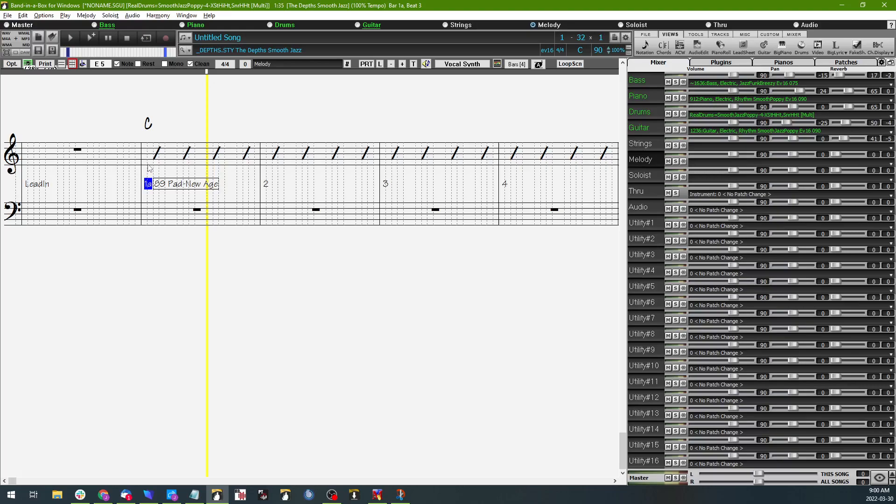
{"action": "mouse_move", "coordinate": [155, 172]}
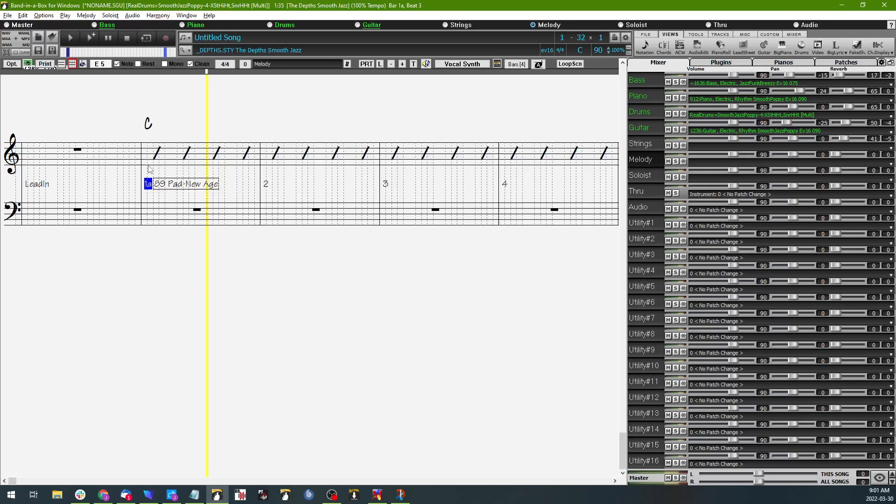
Change bar 1, beat 1's beat resolution to 3 via its right-click Change Beat Resolution dialog
{"action": "right_click", "coordinate": [148, 168]}
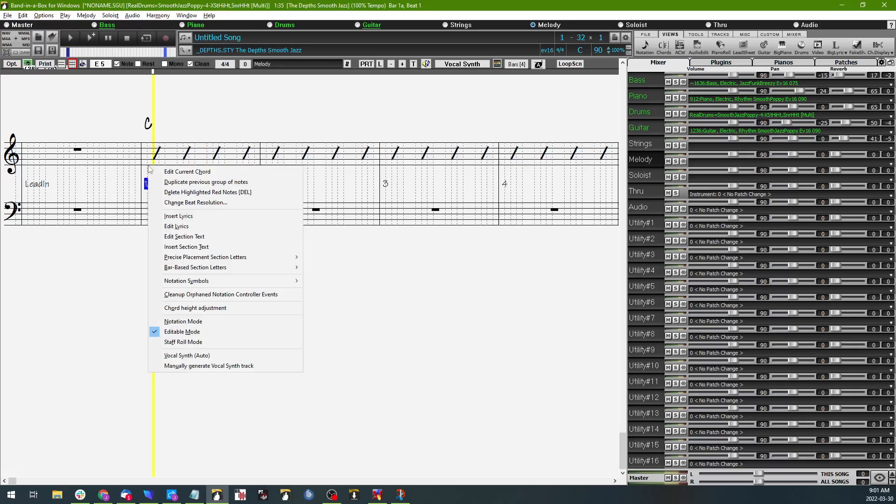
{"action": "mouse_move", "coordinate": [217, 203]}
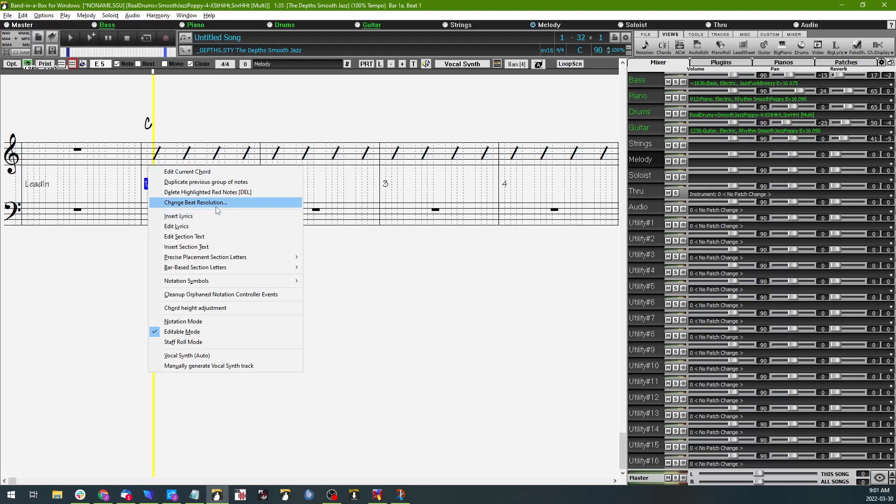
{"action": "left_click", "coordinate": [195, 202]}
{"action": "type", "text": "3"}
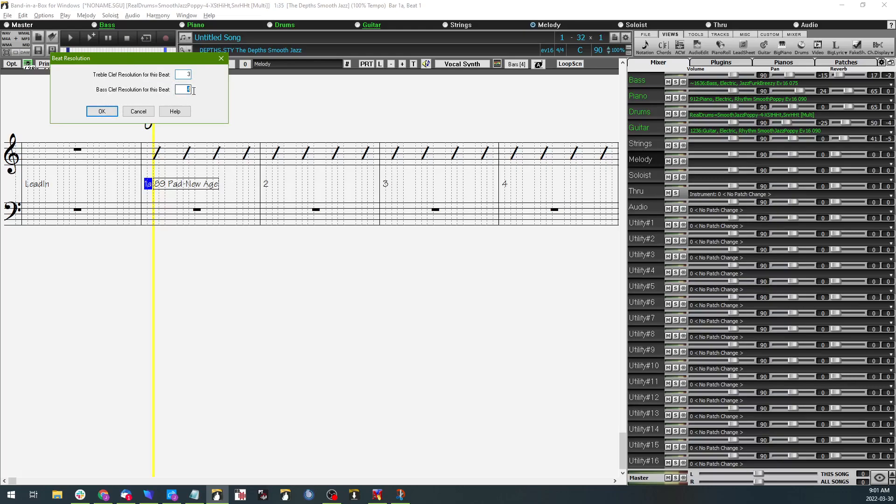
{"action": "left_click", "coordinate": [101, 111]}
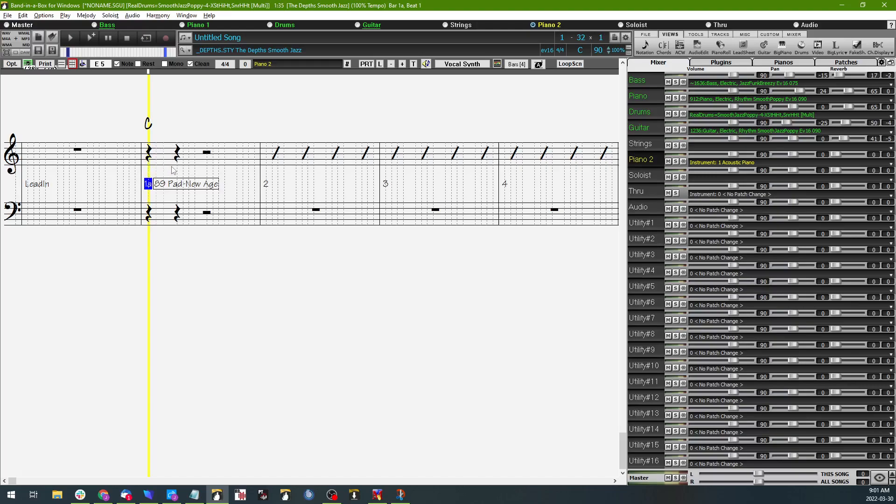
{"action": "mouse_move", "coordinate": [179, 166]}
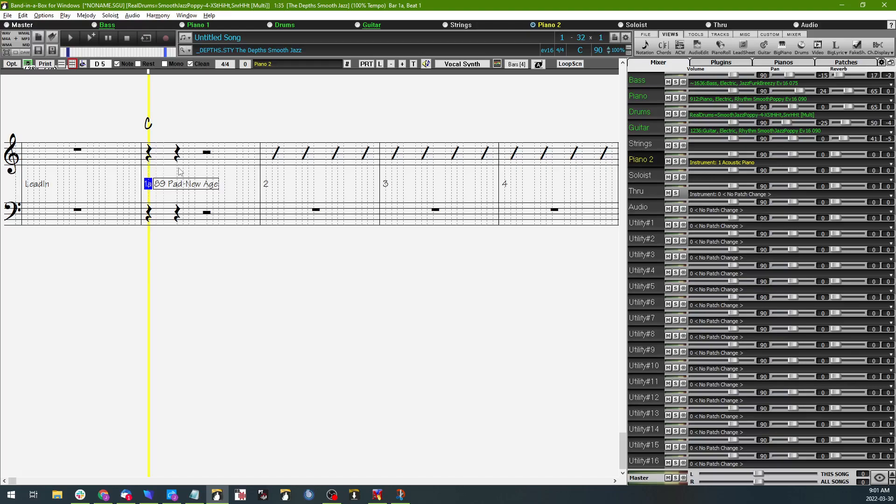
Change bar 1, beat 2's beat resolution to 3 for both treble and bass clefs
{"action": "right_click", "coordinate": [179, 170]}
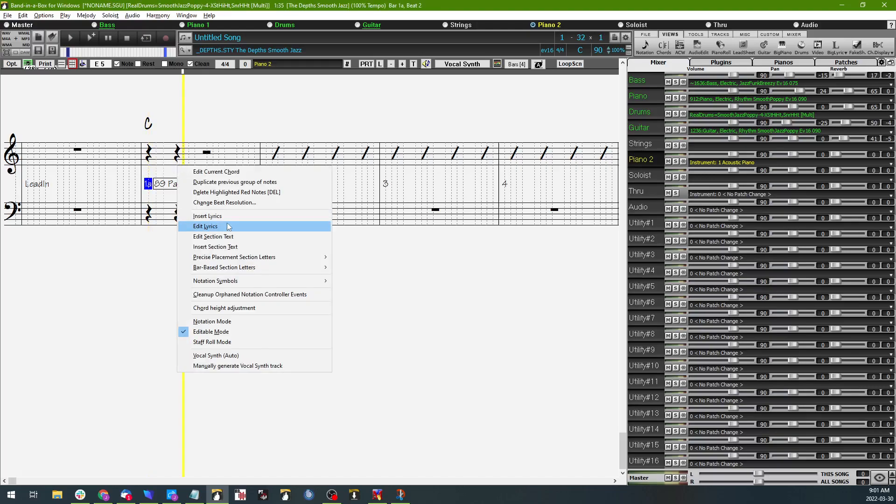
{"action": "left_click", "coordinate": [224, 201]}
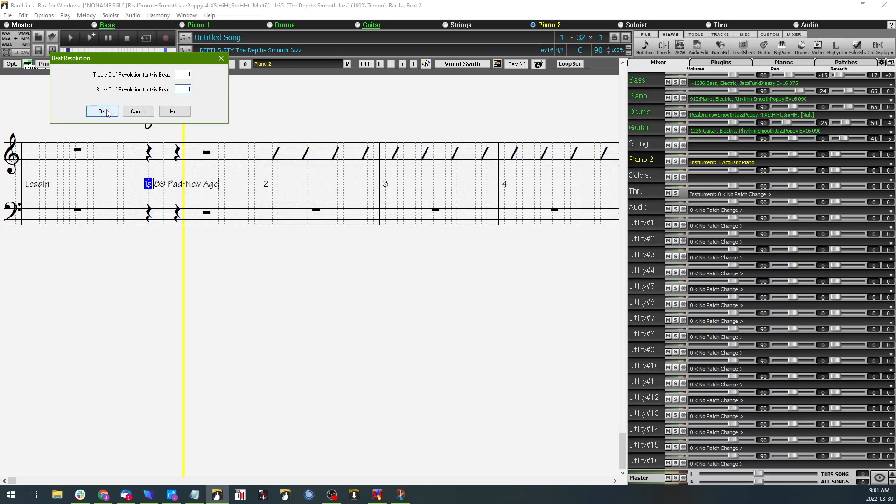
{"action": "left_click", "coordinate": [100, 111]}
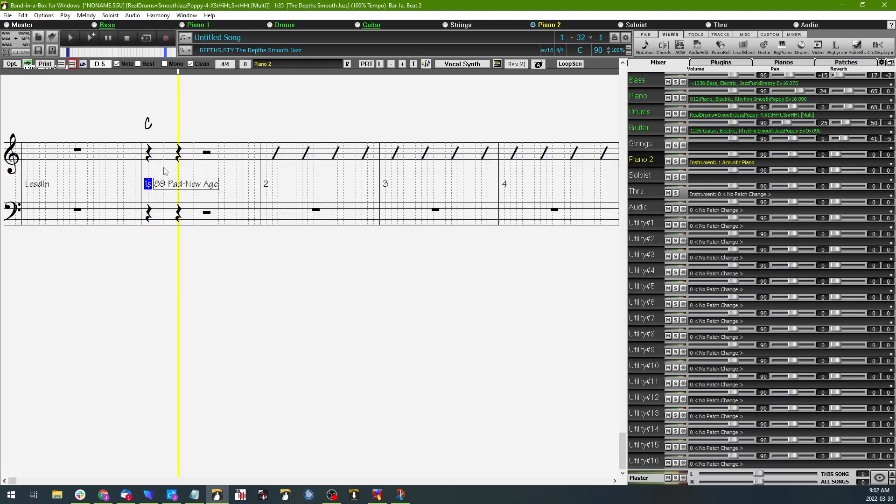
{"action": "mouse_move", "coordinate": [203, 172]}
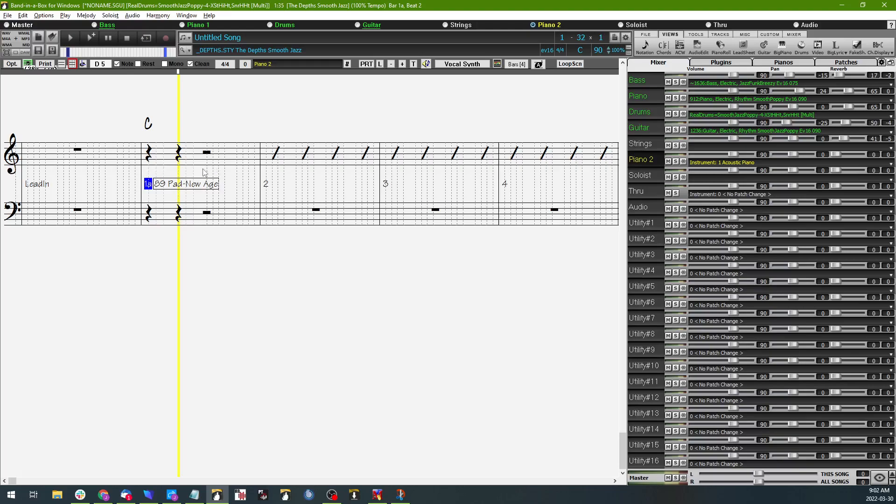
{"action": "mouse_move", "coordinate": [169, 170]}
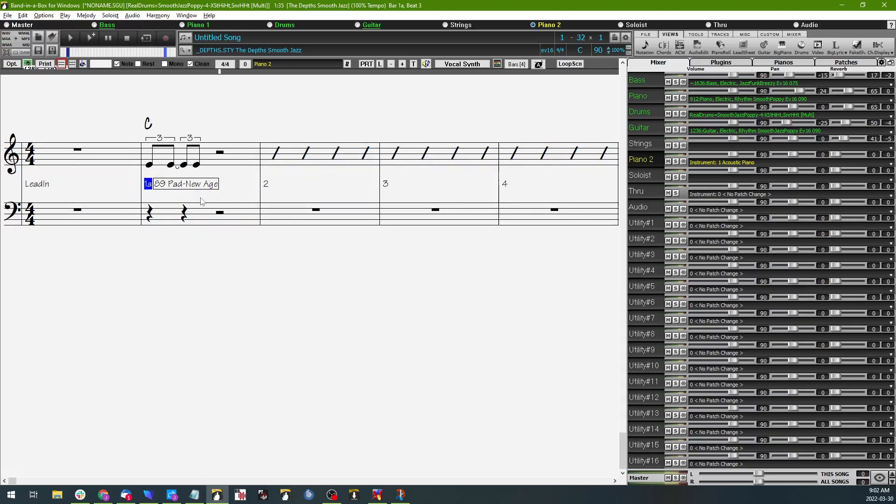
{"action": "mouse_move", "coordinate": [158, 252]}
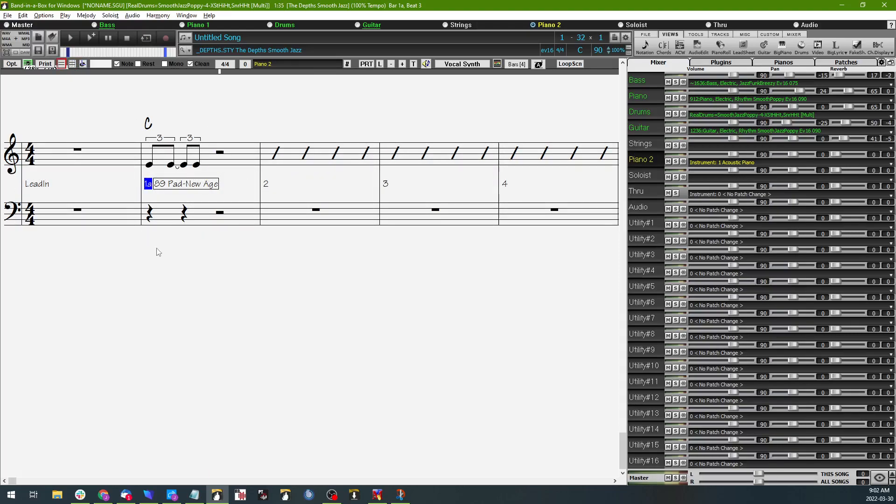